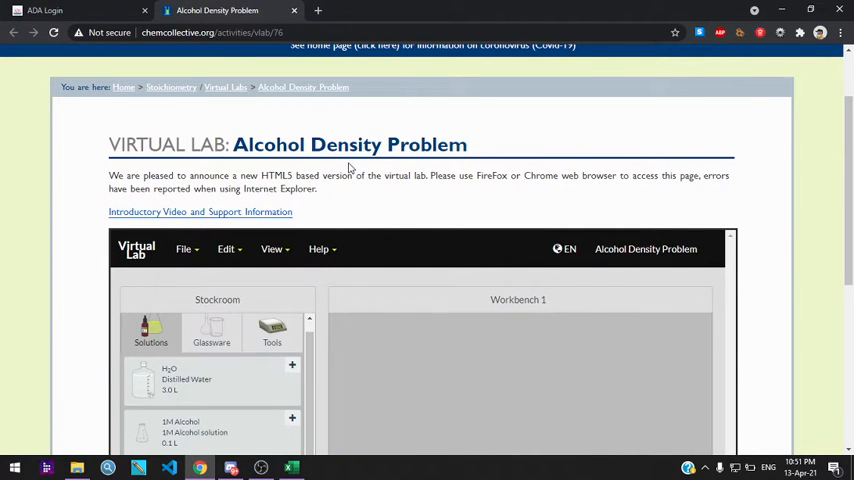
Scroll to the Virtual Lab and review the Alcohol Density Problem brief, reopening it twice.
scroll(down, 3)
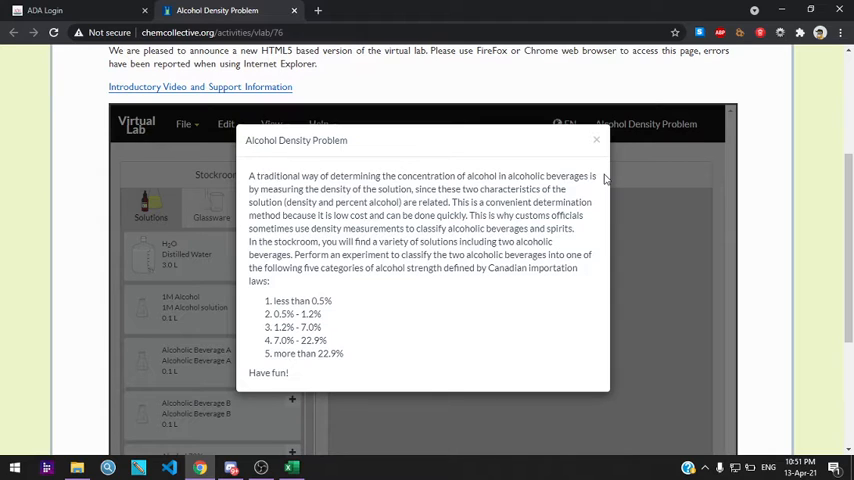
mouse_move(378, 231)
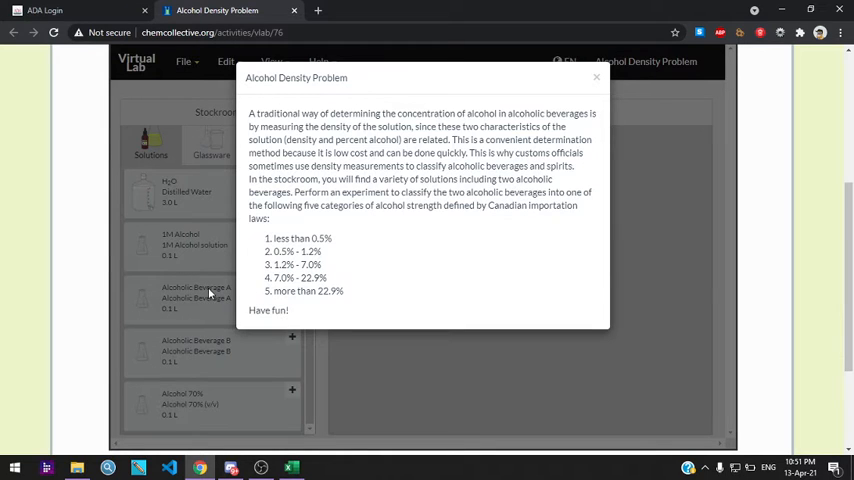
mouse_move(308, 324)
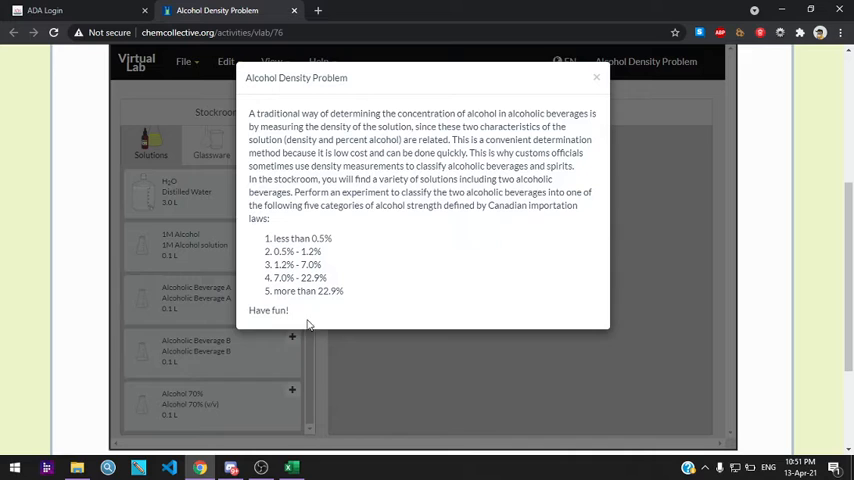
click(596, 77)
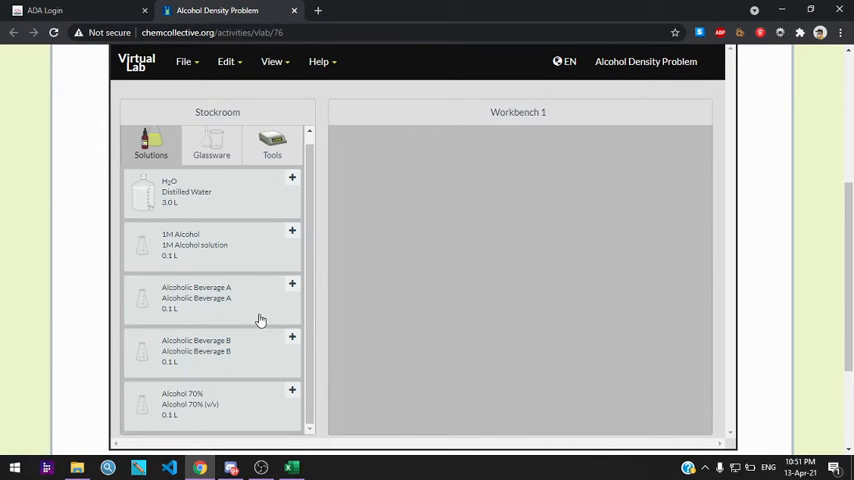
scroll(up, 3)
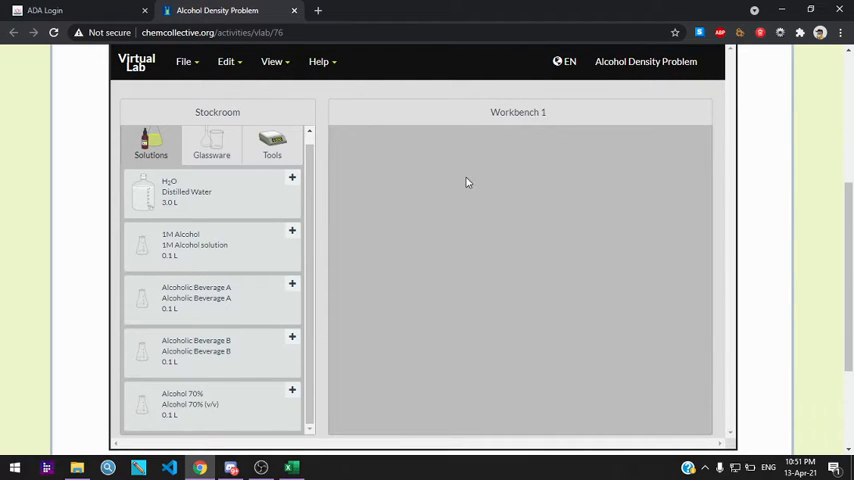
mouse_move(645, 61)
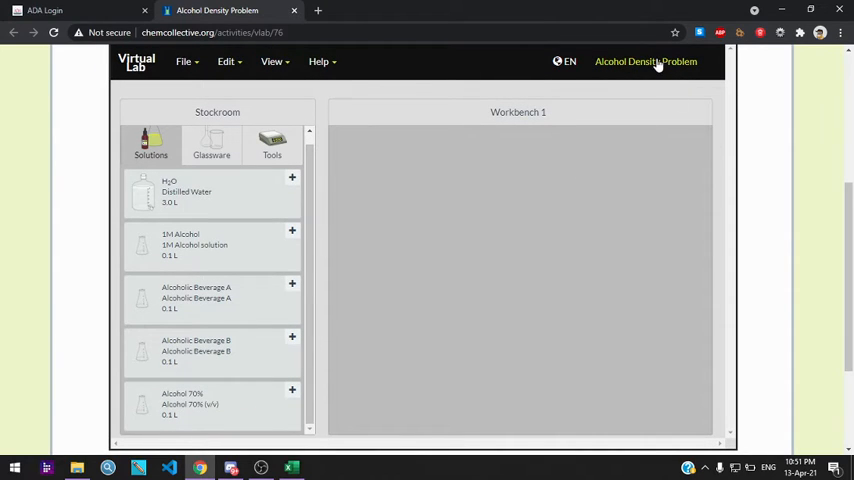
click(645, 61)
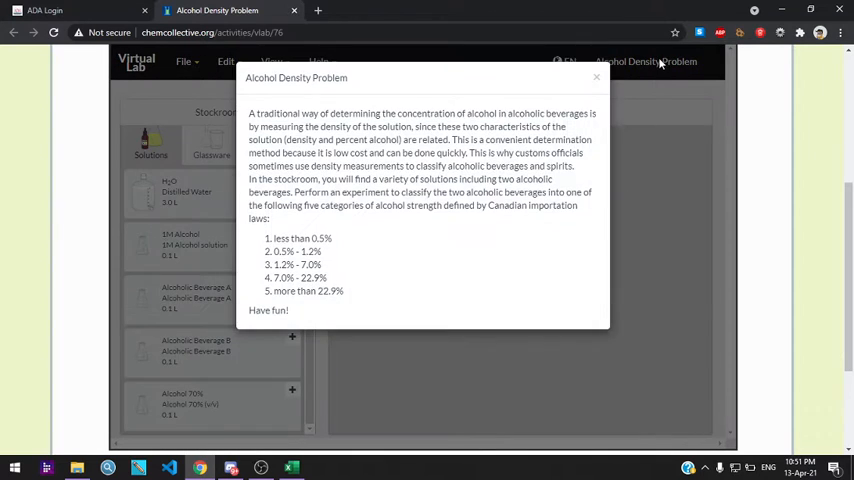
click(597, 78)
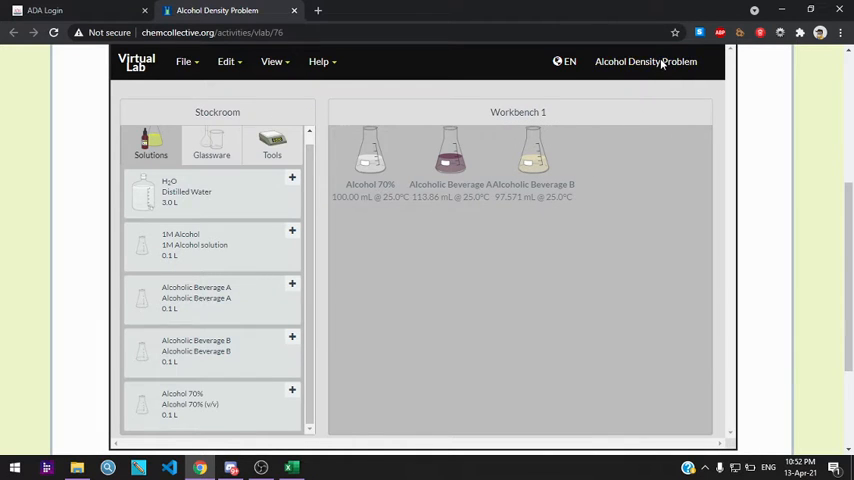
click(645, 61)
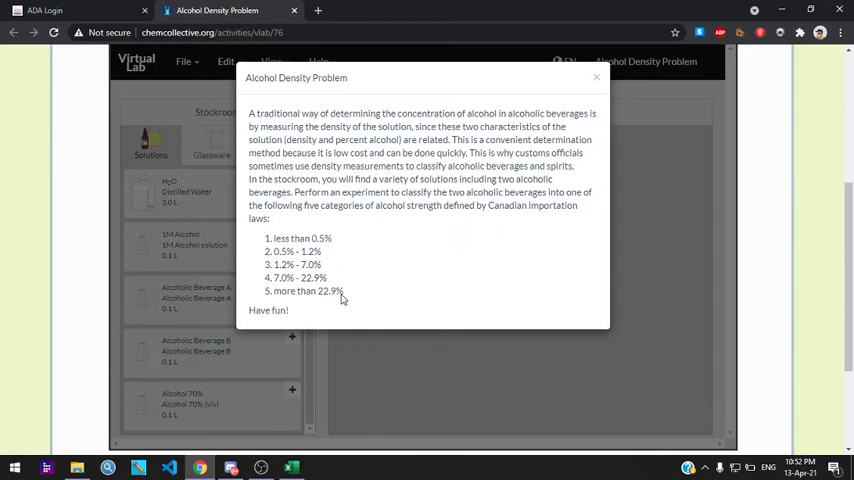
mouse_move(323, 280)
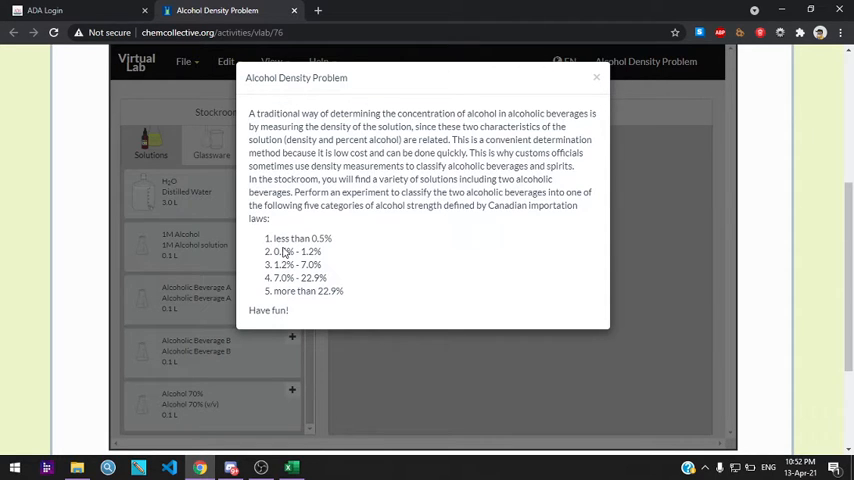
click(597, 78)
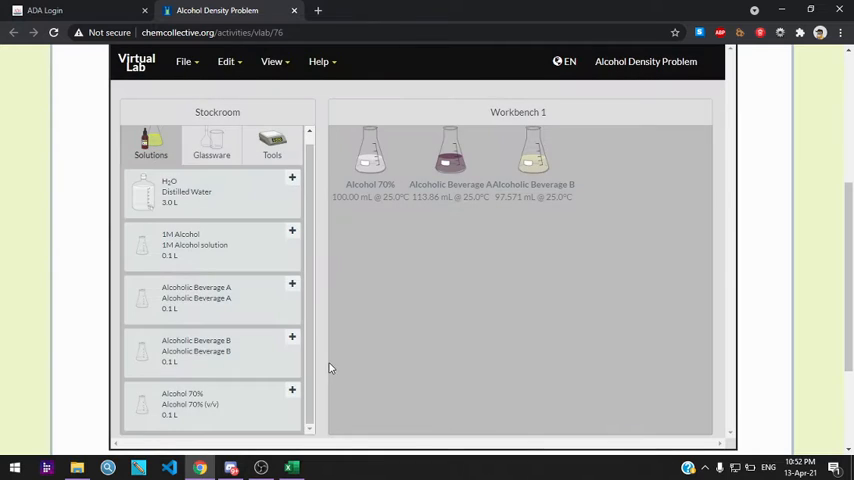
Bring up the Excel density worksheet and scroll to the mixture recipes and Mix/Category table.
click(291, 467)
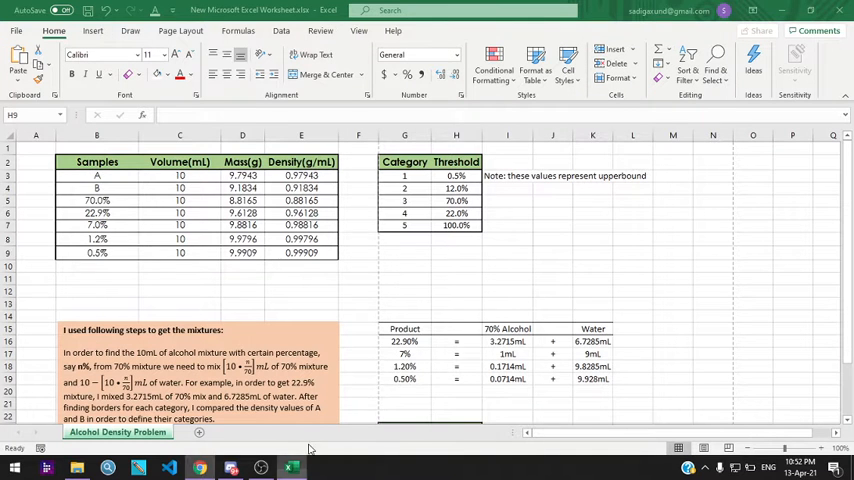
scroll(down, 3)
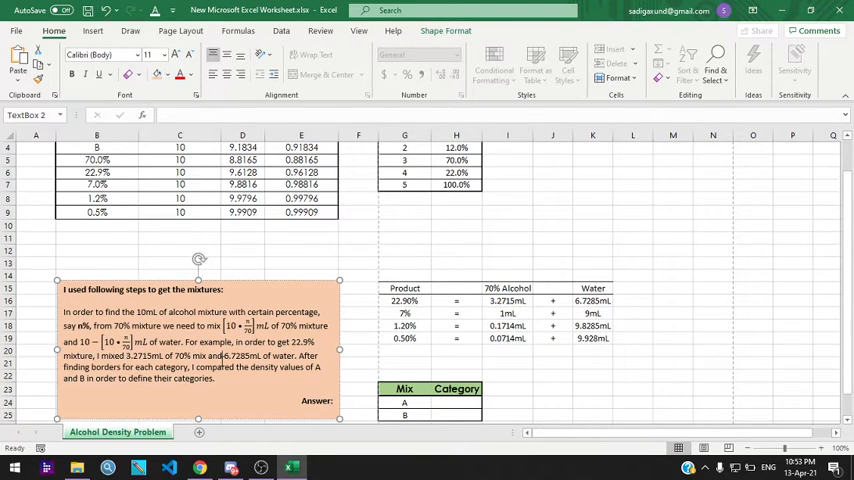
Inspect the Product/70% Alcohol/Water recipe table's 22.90% row, then return to the lab.
double_click(243, 356)
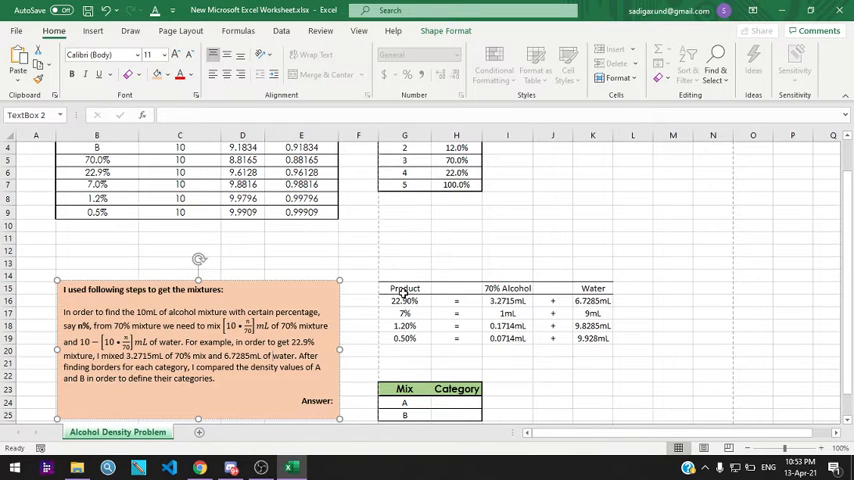
drag(404, 288, 552, 313)
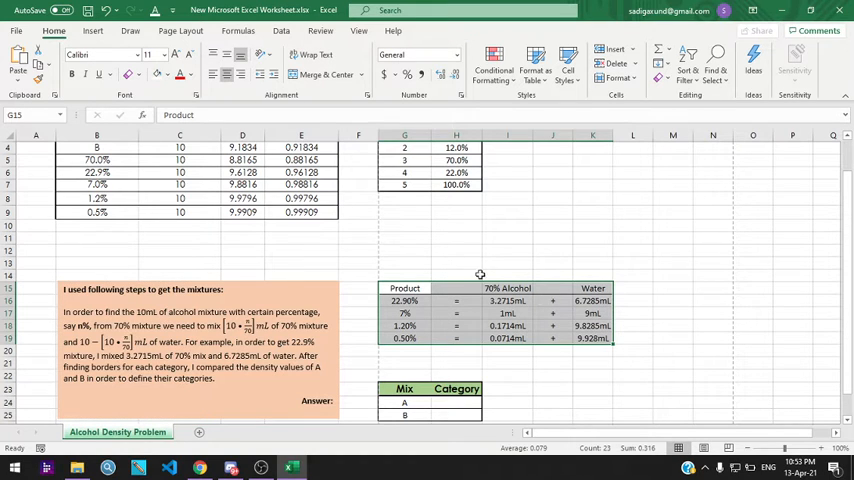
click(404, 301)
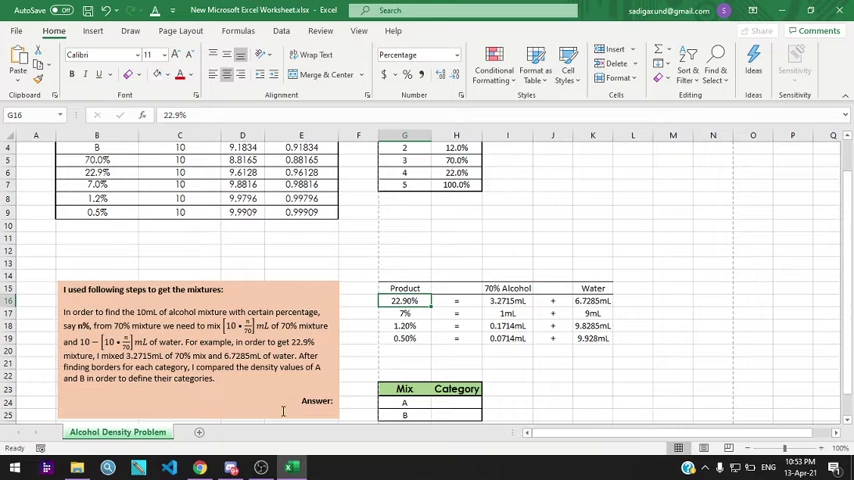
mouse_move(350, 236)
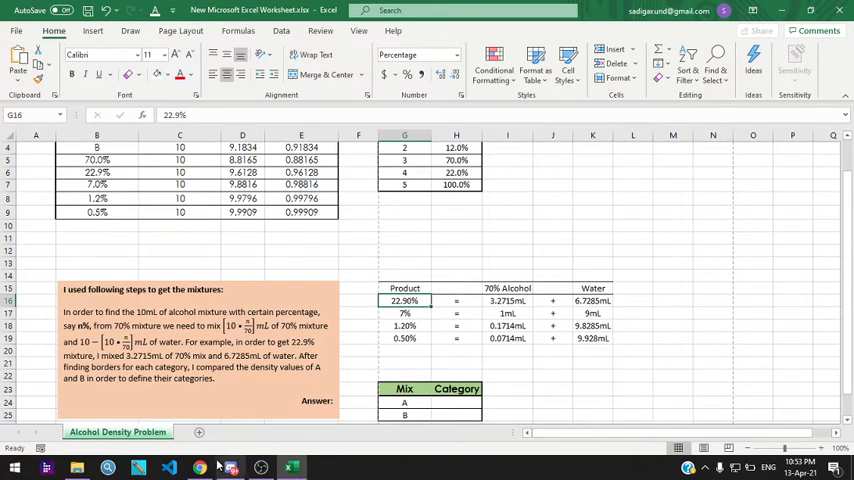
mouse_move(491, 302)
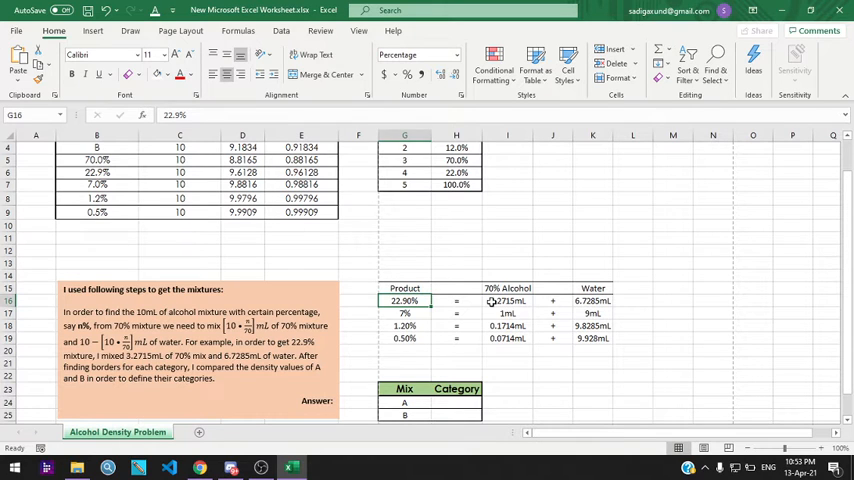
click(507, 301)
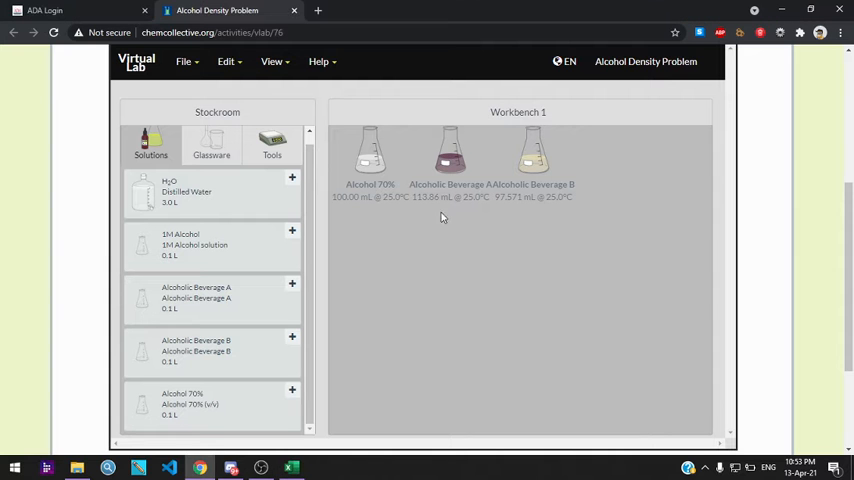
Compare Excel row 16 volumes with the beaker holding 3.2715 mL of 70% alcohol.
click(272, 150)
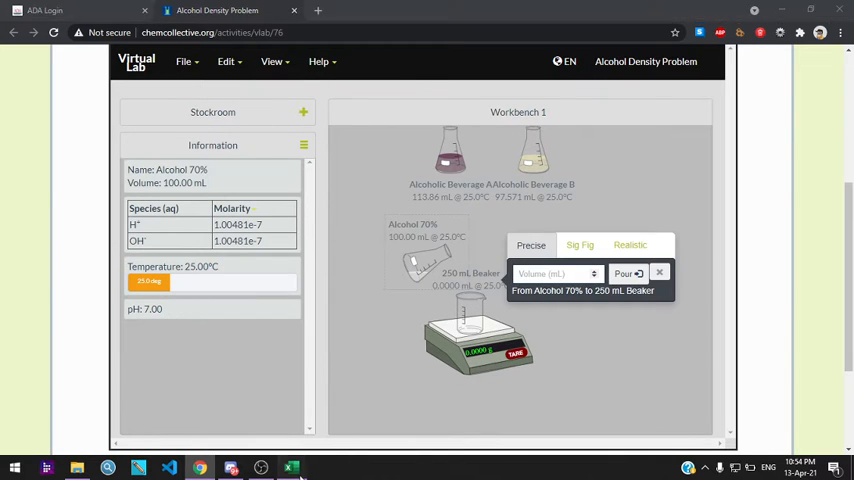
click(291, 467)
text(3.2715)
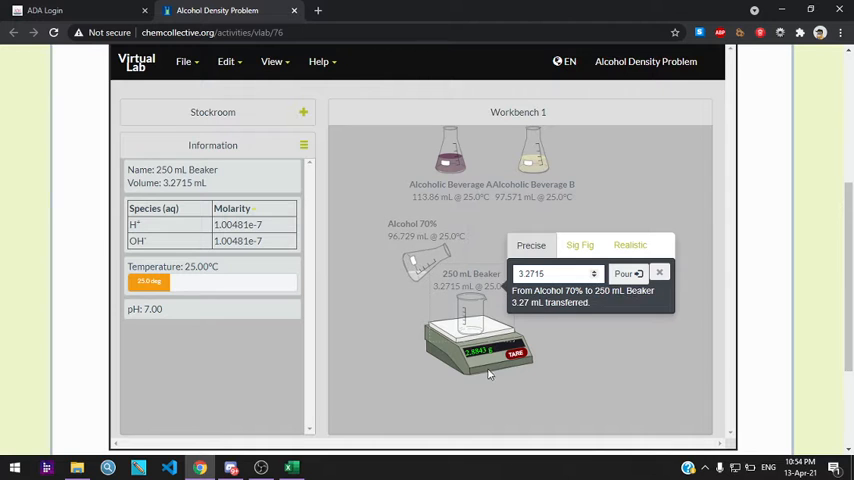
click(660, 272)
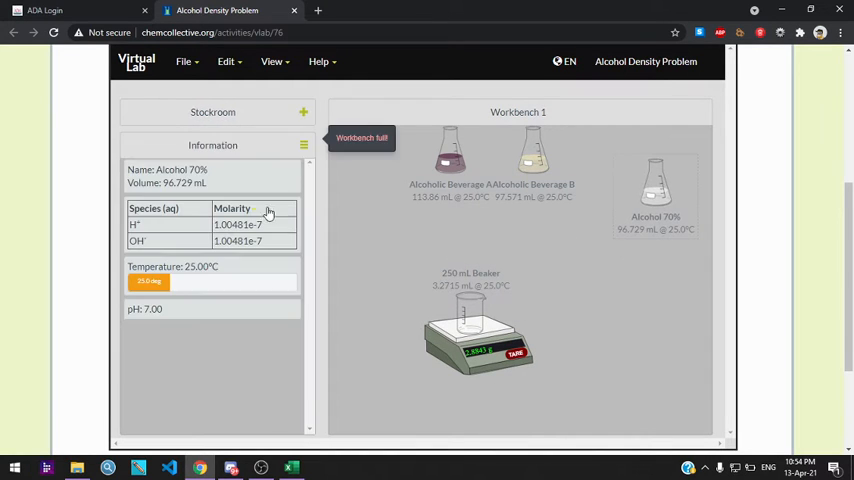
right_click(532, 155)
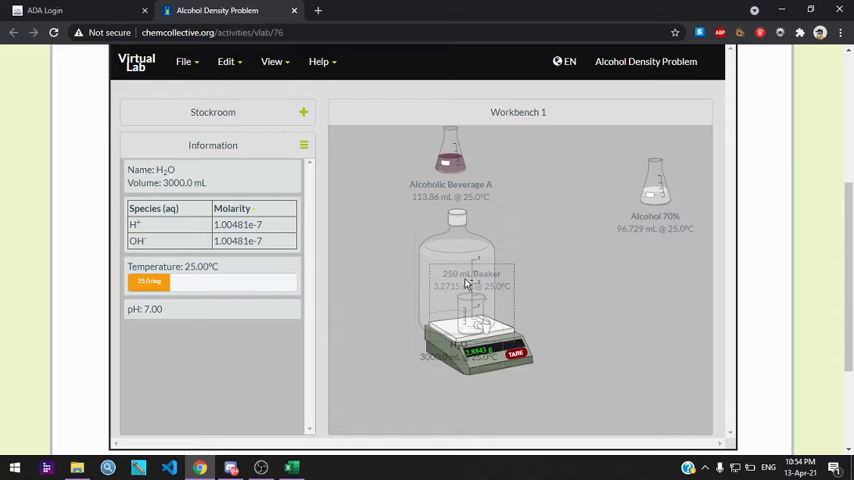
Pour 6.7285 mL of water into the beaker and check the mixture's mass in Excel.
click(290, 467)
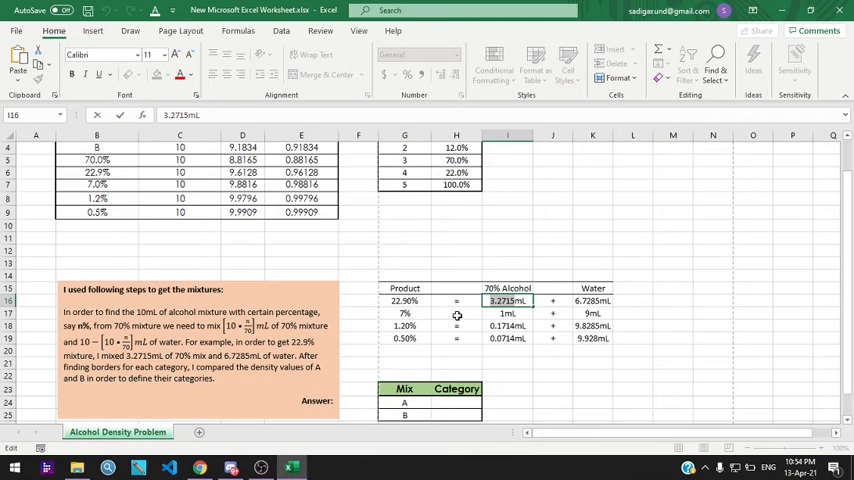
click(592, 300)
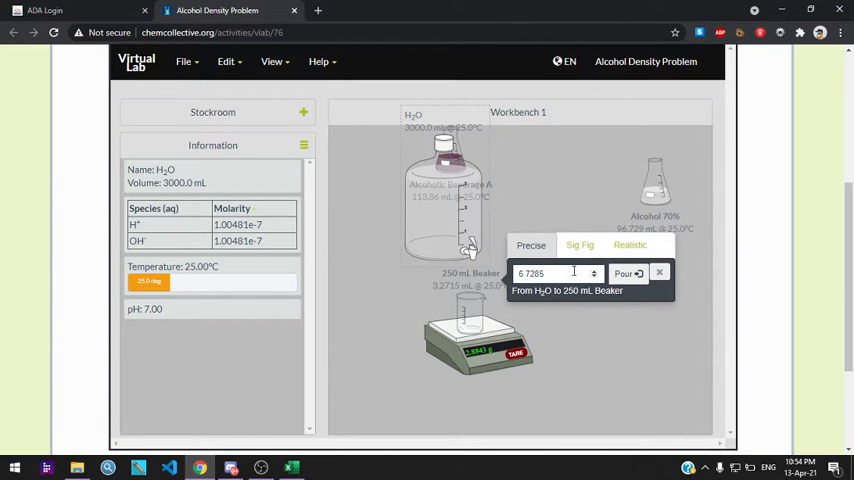
click(624, 273)
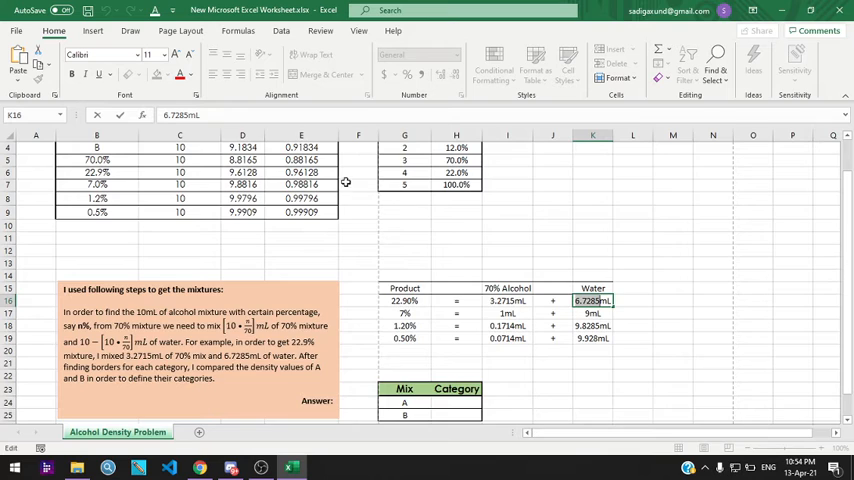
scroll(up, 3)
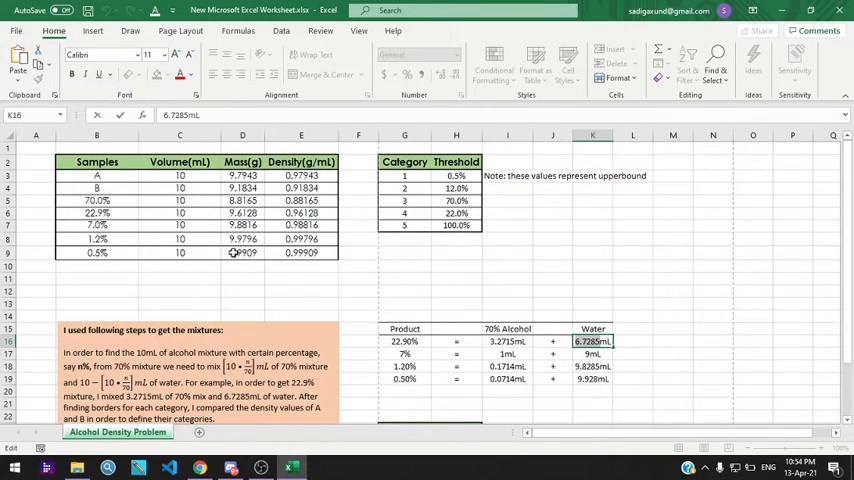
click(242, 212)
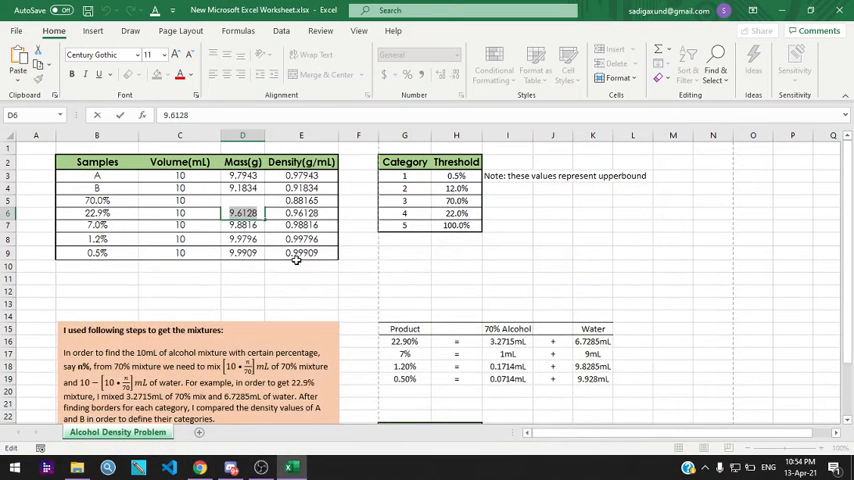
View the =D6/C6 formula giving the 22.9% mixture a density of 0.96128 g/mL.
click(300, 213)
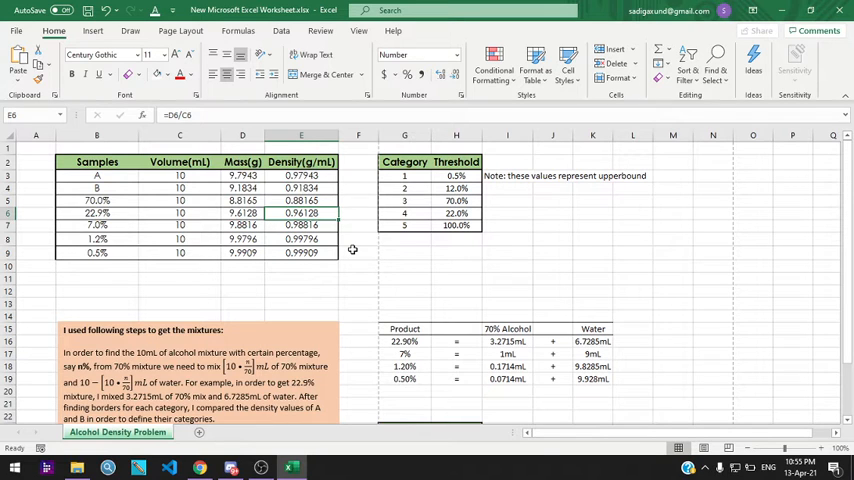
mouse_move(364, 267)
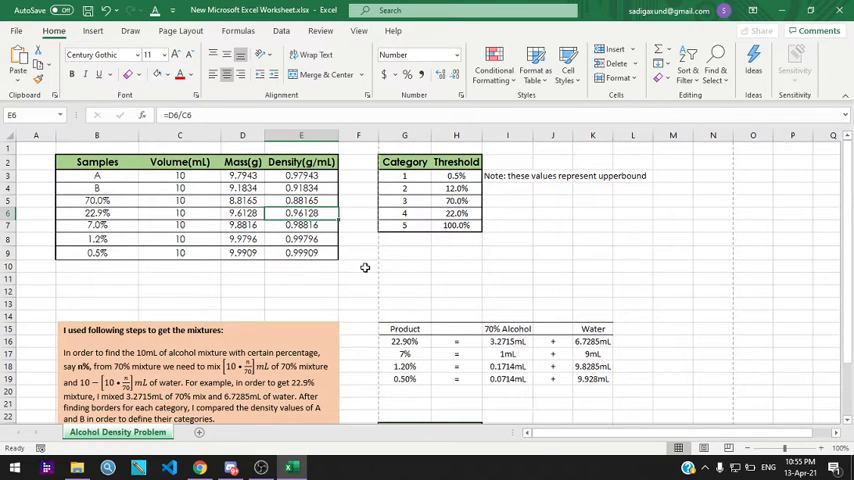
mouse_move(283, 228)
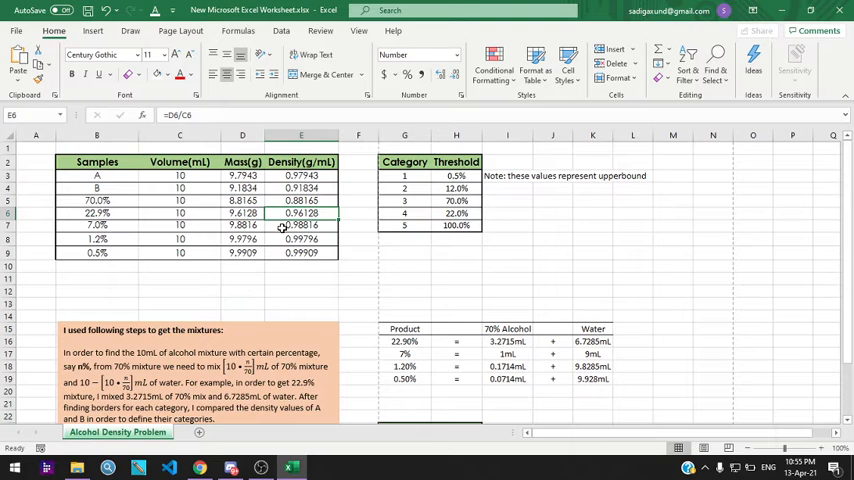
mouse_move(154, 217)
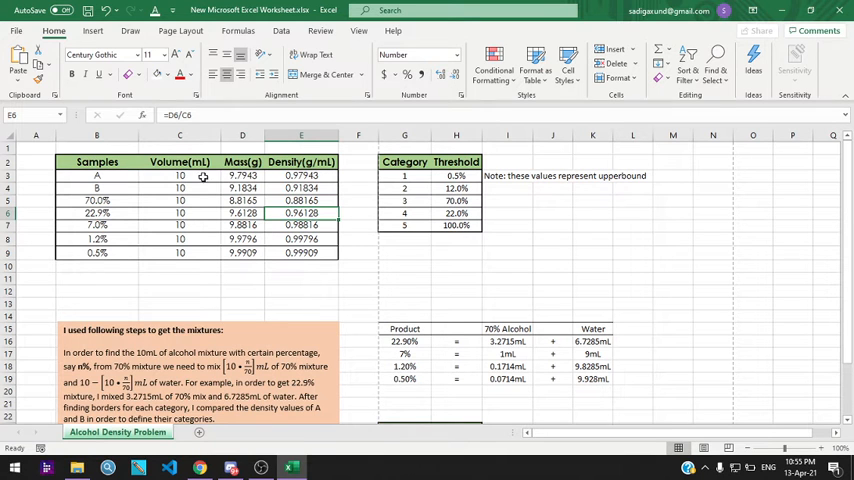
mouse_move(225, 178)
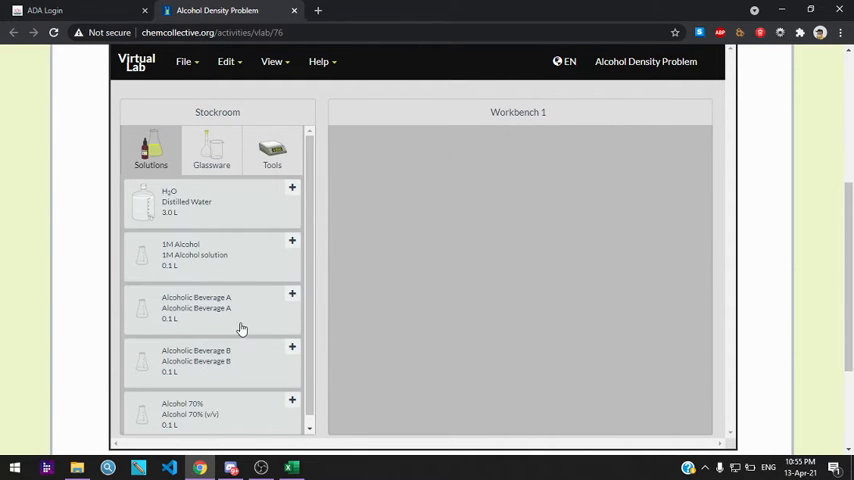
Pour 10 mL of Alcoholic Beverage A into the balance beaker, reading 9.7943 g.
click(292, 294)
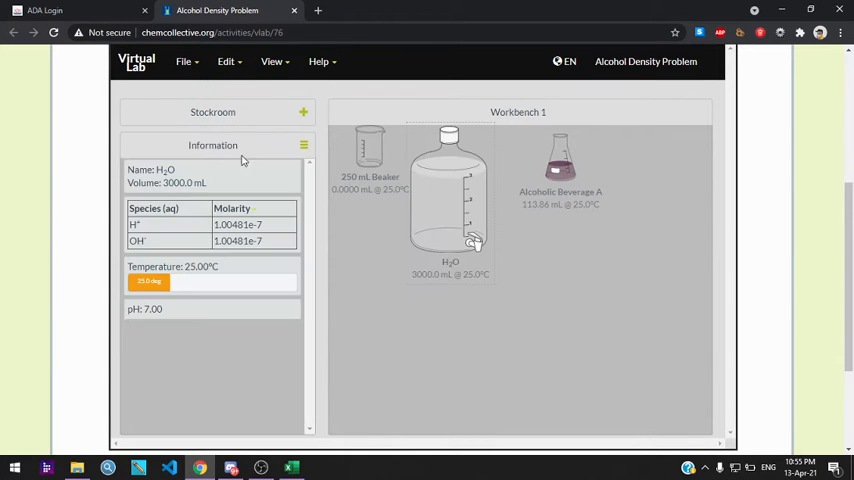
click(272, 155)
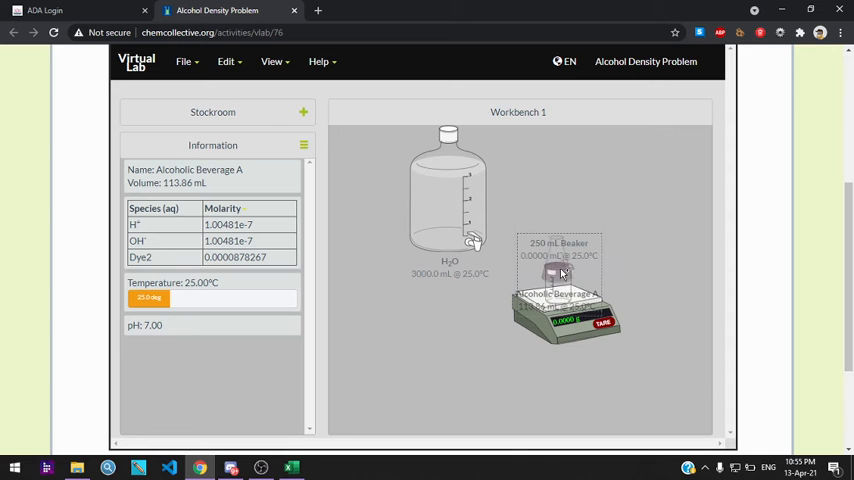
click(291, 467)
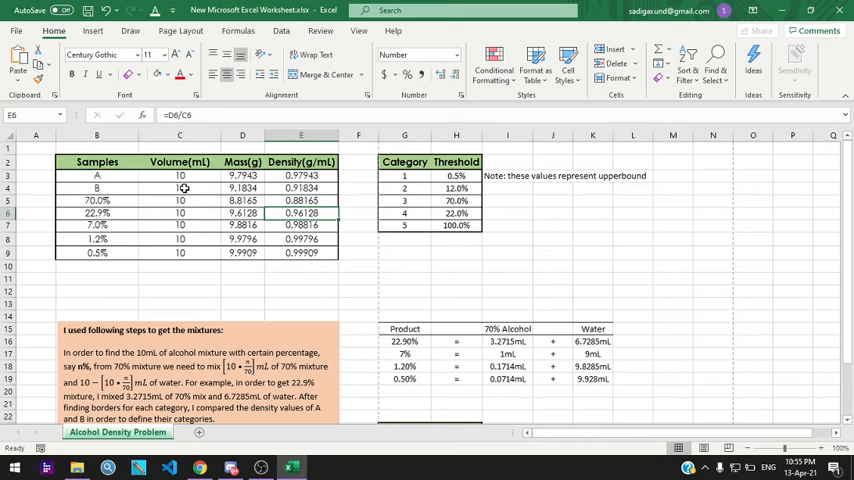
click(242, 175)
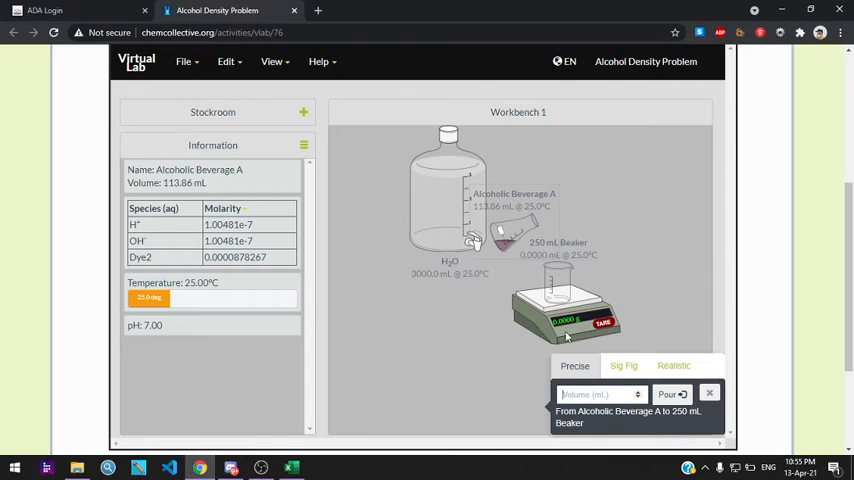
click(595, 394)
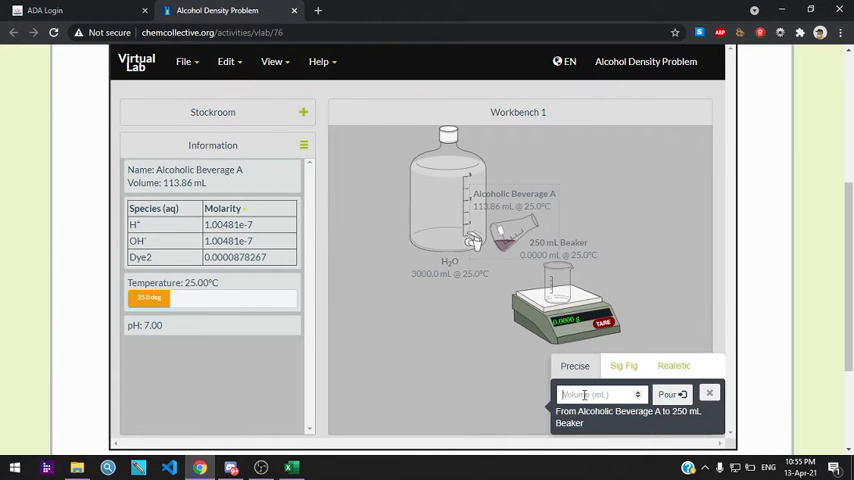
text(10)
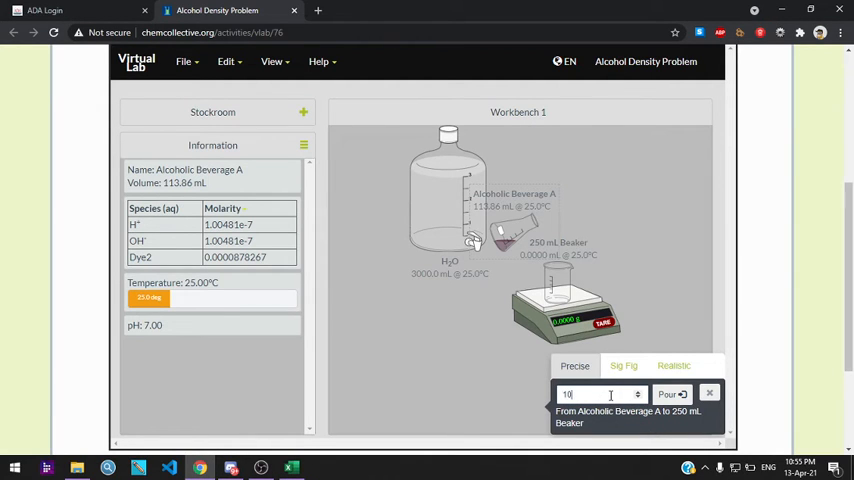
click(670, 394)
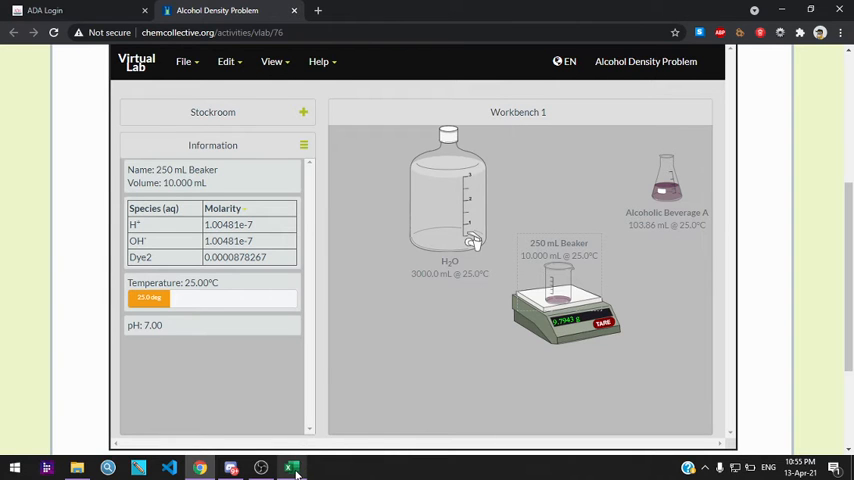
mouse_move(293, 467)
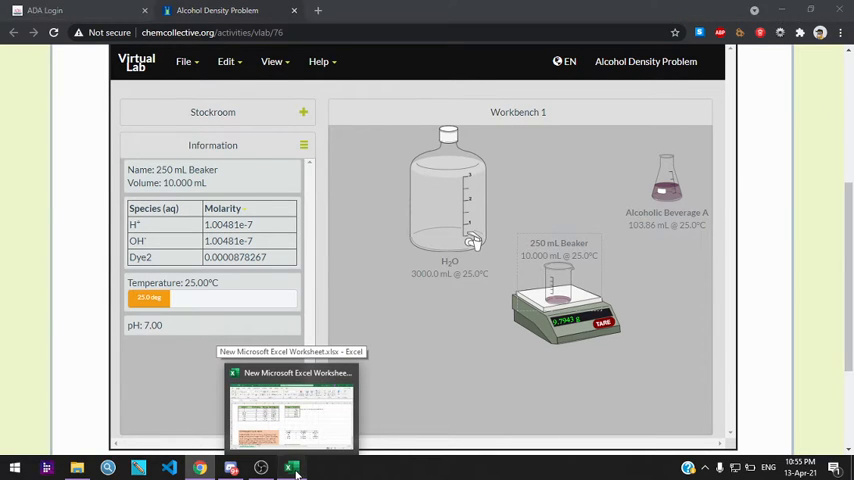
Review beverage A's density formula and the 7.0% mixture sample entry in Excel.
click(291, 405)
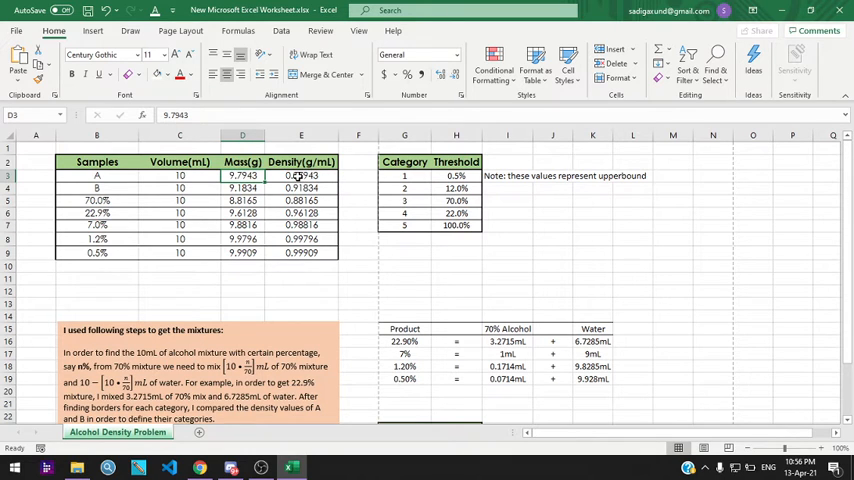
click(301, 175)
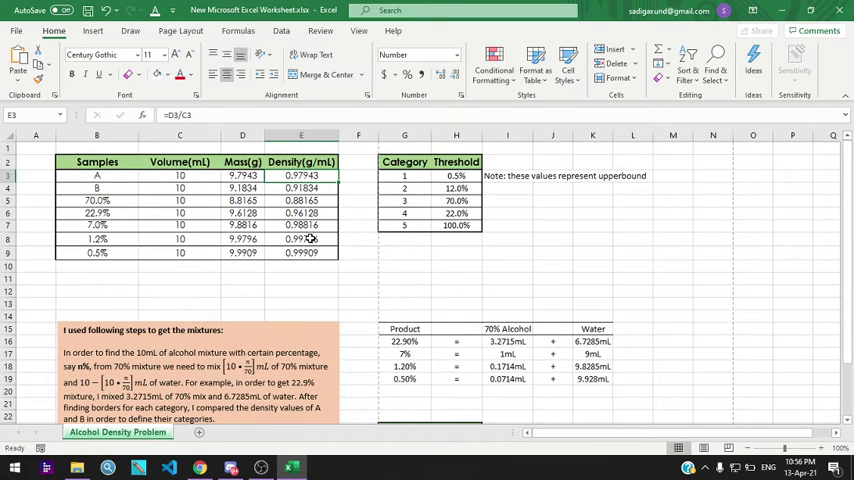
mouse_move(158, 180)
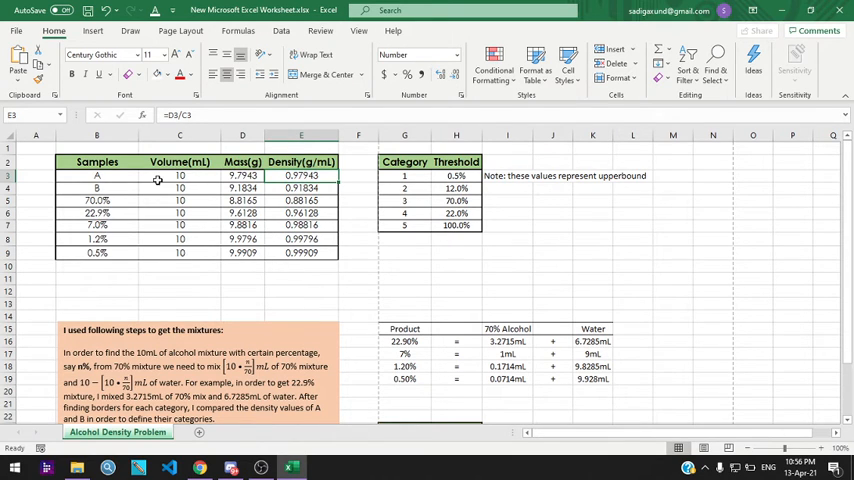
mouse_move(286, 225)
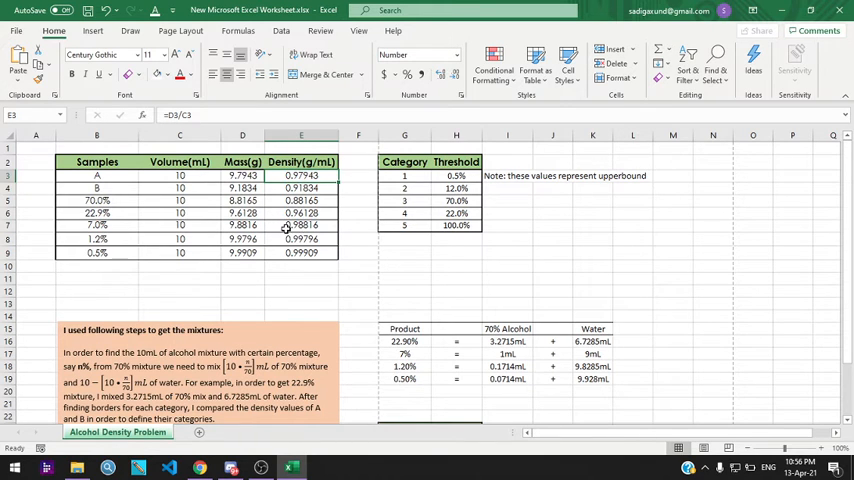
click(97, 213)
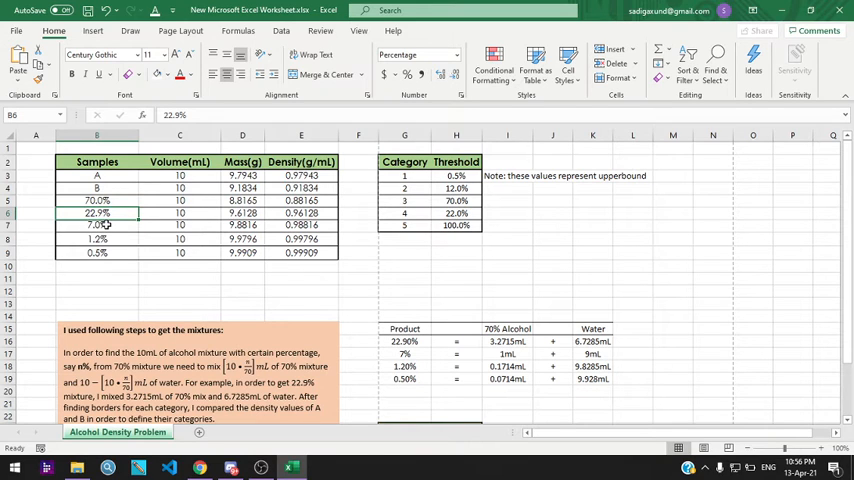
click(97, 225)
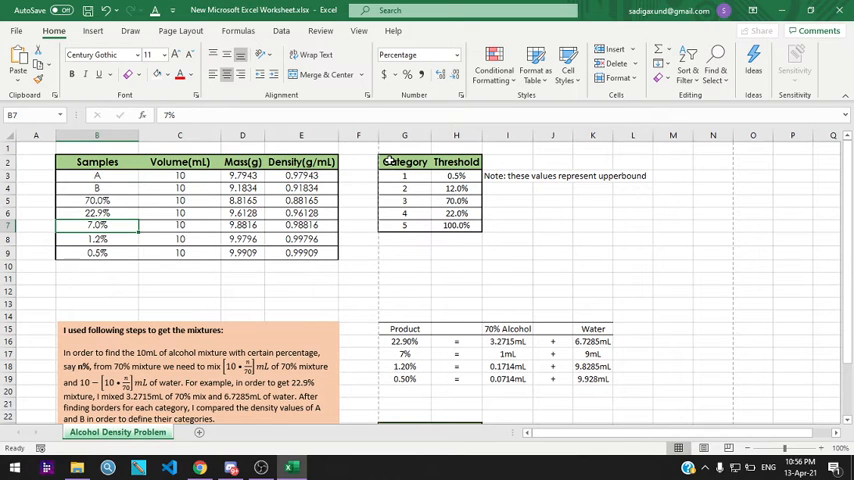
Check the category threshold table and enter category 4 for beverage A.
drag(404, 161, 456, 225)
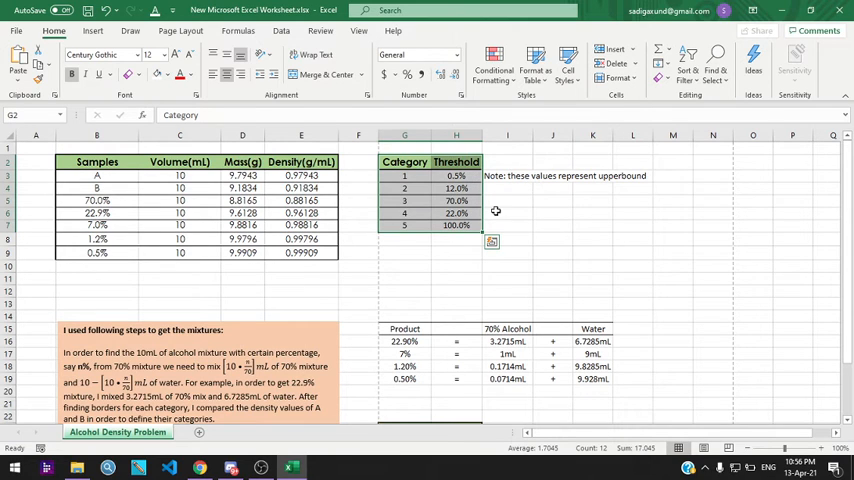
mouse_move(486, 189)
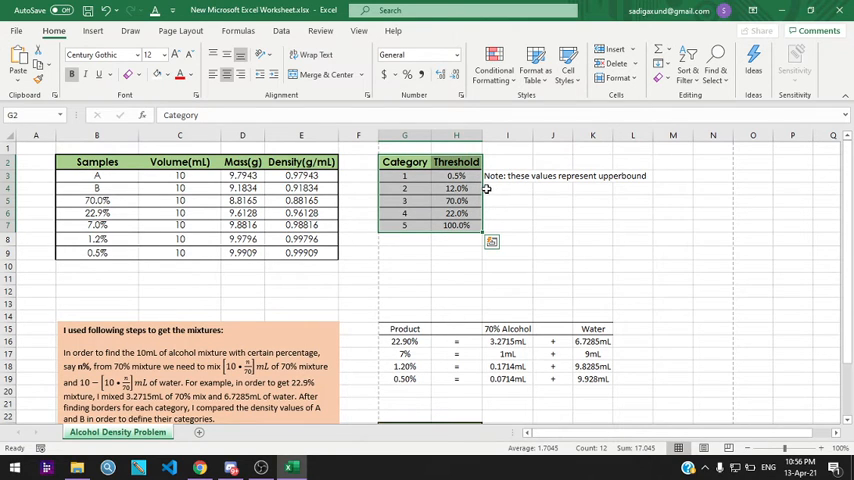
click(507, 188)
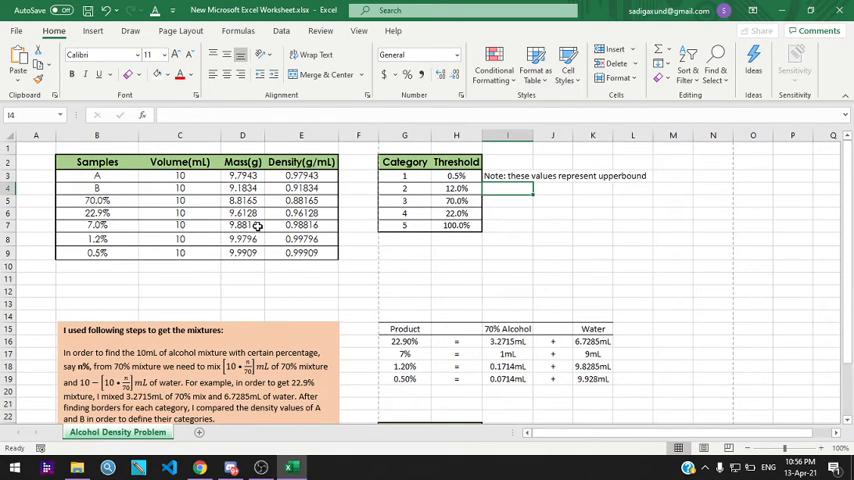
mouse_move(179, 200)
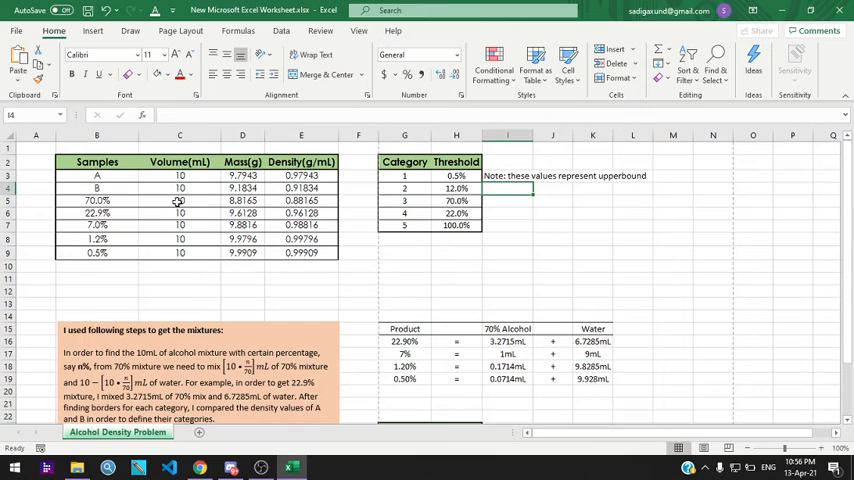
mouse_move(234, 213)
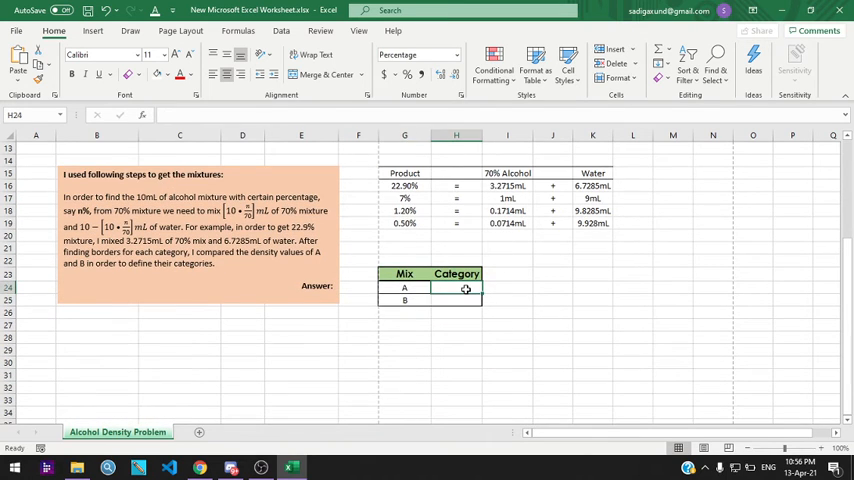
text(4%)
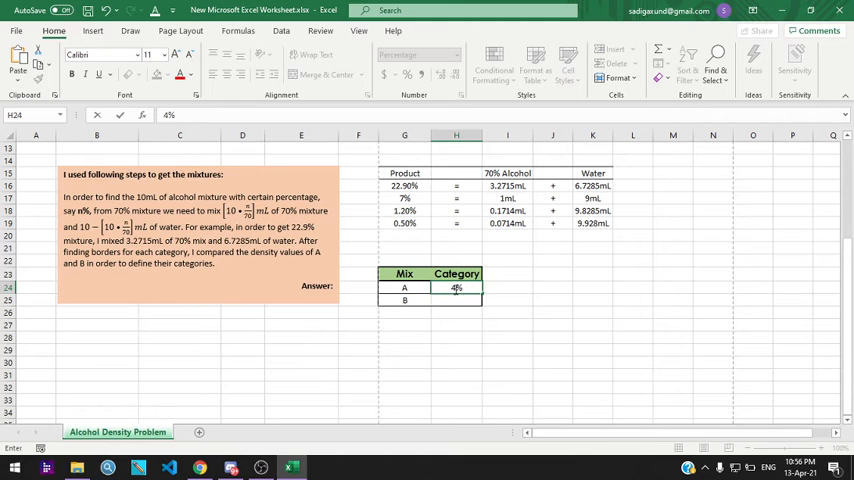
scroll(up, 3)
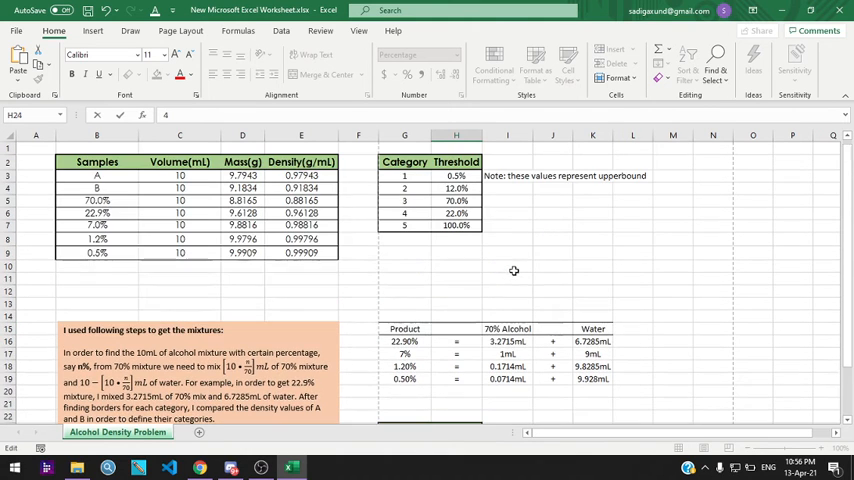
click(507, 278)
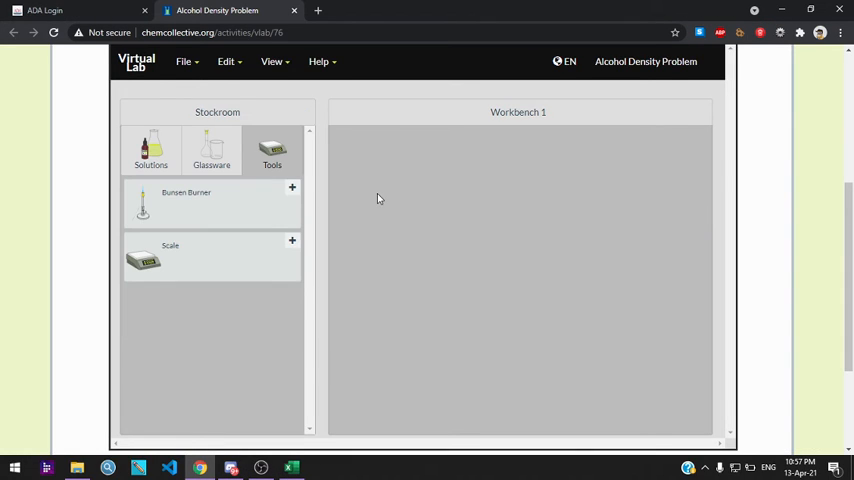
Remove the water bottle from the workbench.
click(211, 150)
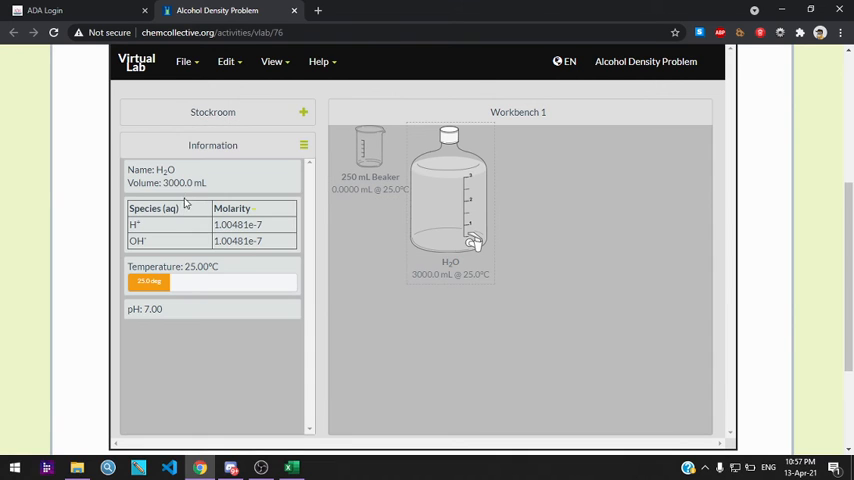
right_click(450, 195)
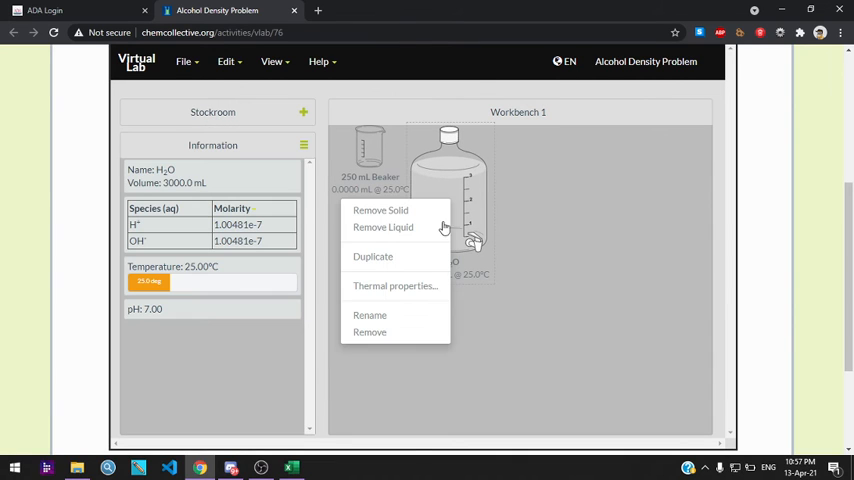
click(374, 326)
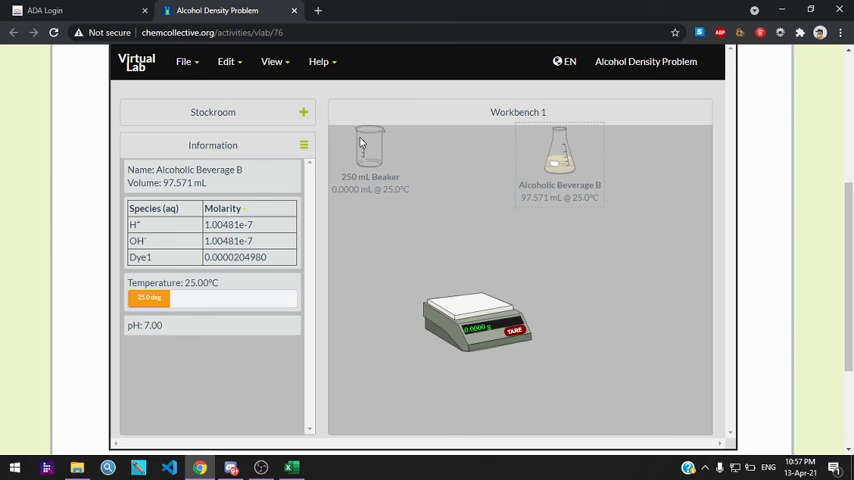
Place the 250 mL beaker on the scale and pour 10 mL of Beverage B into it.
drag(369, 150, 470, 300)
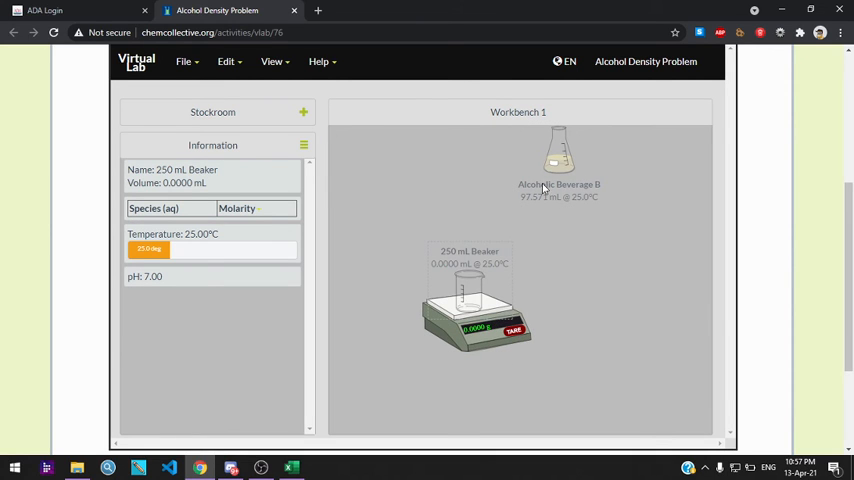
click(559, 160)
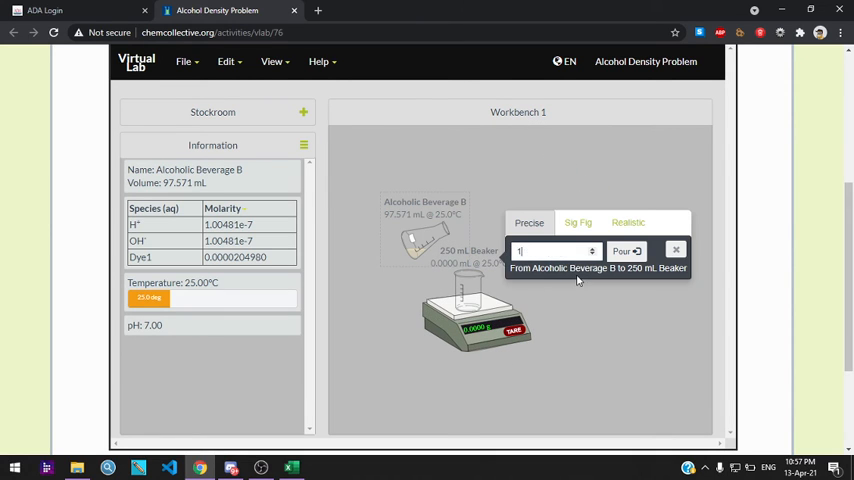
click(625, 251)
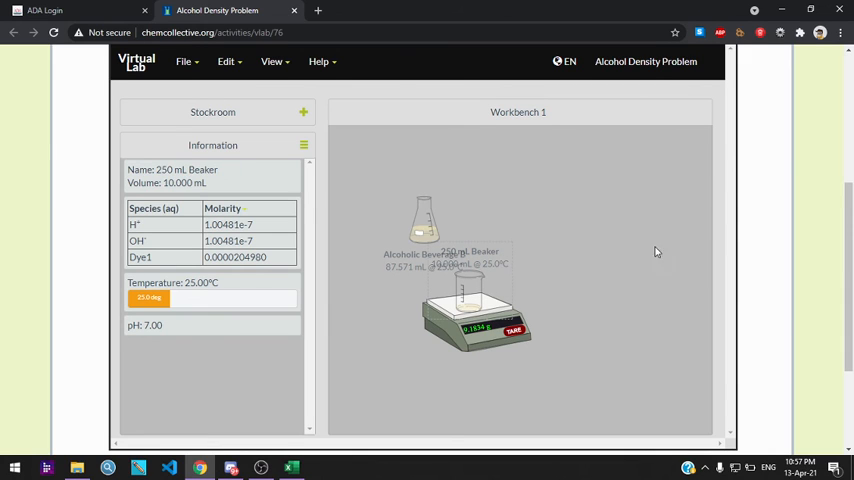
mouse_move(449, 361)
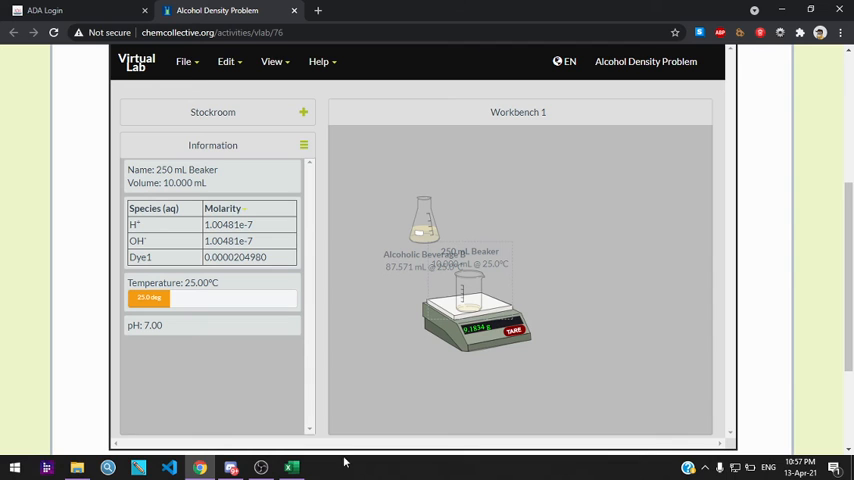
click(291, 467)
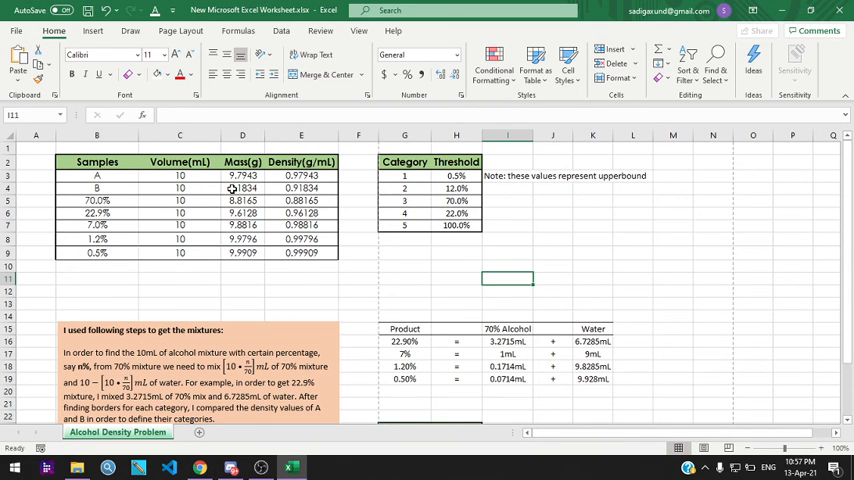
Check beverage B's 9.1834 g mass and 0.91834 g/mL density against category 5's threshold row.
click(242, 188)
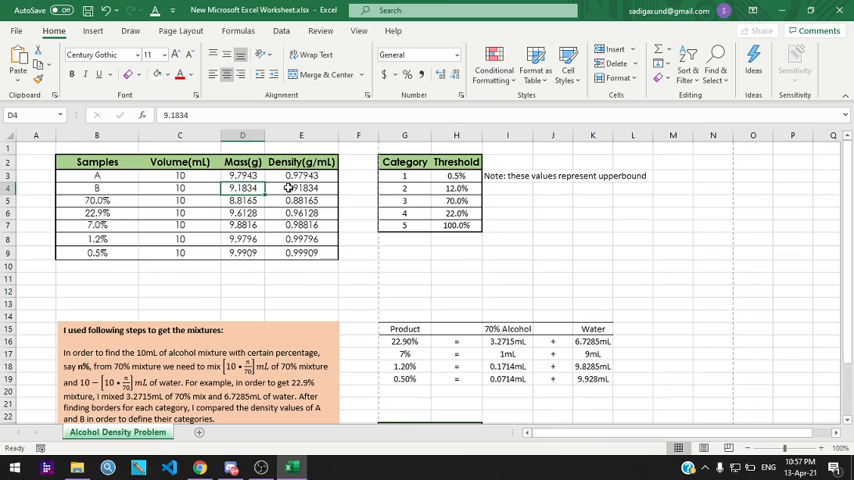
click(300, 188)
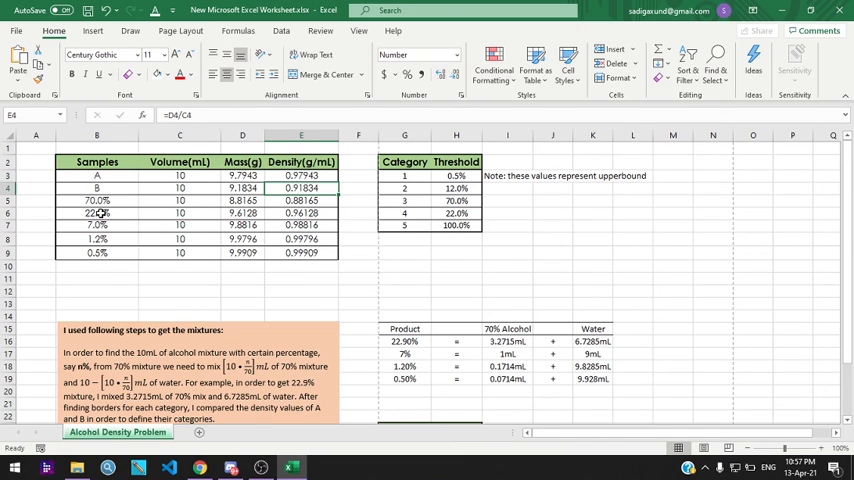
click(456, 225)
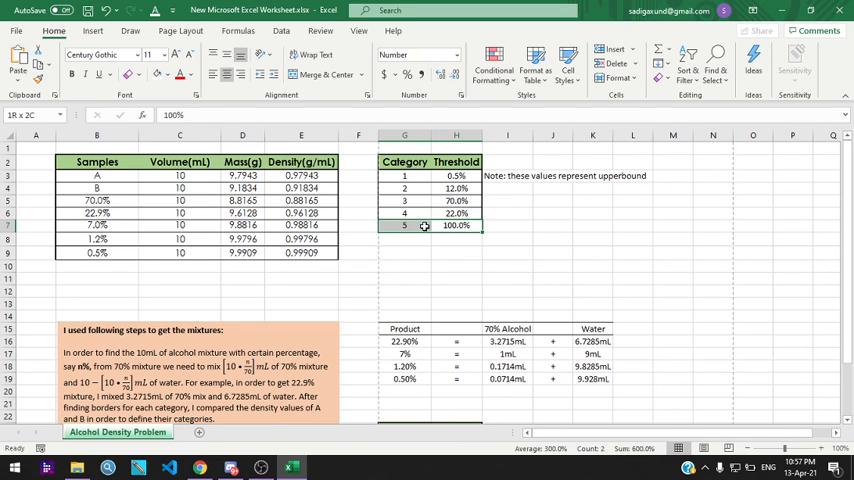
scroll(down, 3)
text(5)
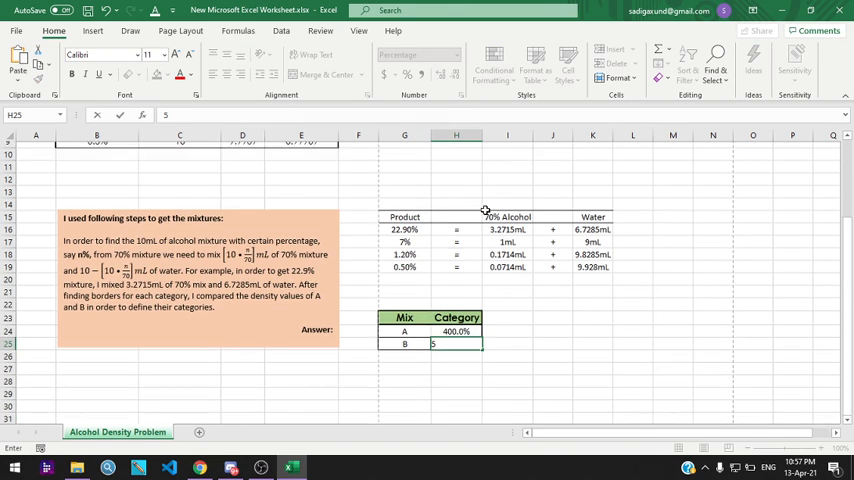
scroll(up, 3)
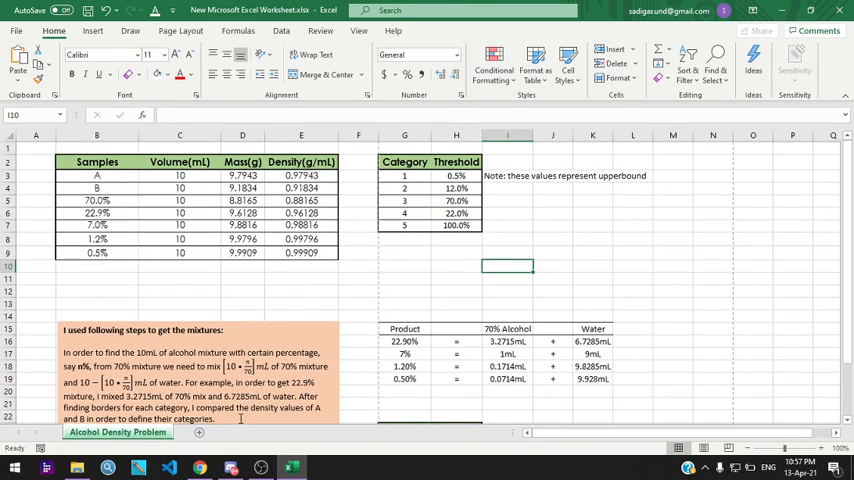